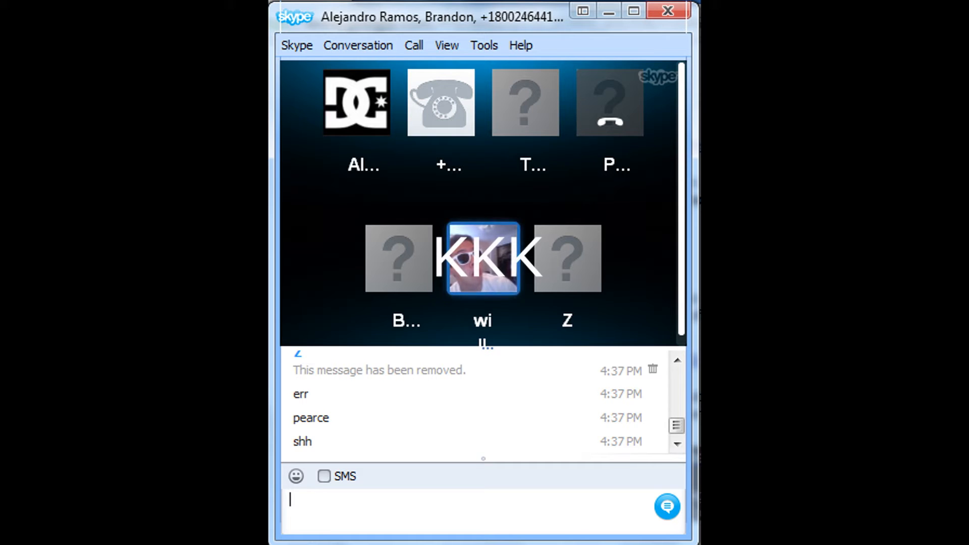
Select call participants and open the phone-number participant's 'Remove person from this group' menu.
{"action": "left_click", "coordinate": [440, 103]}
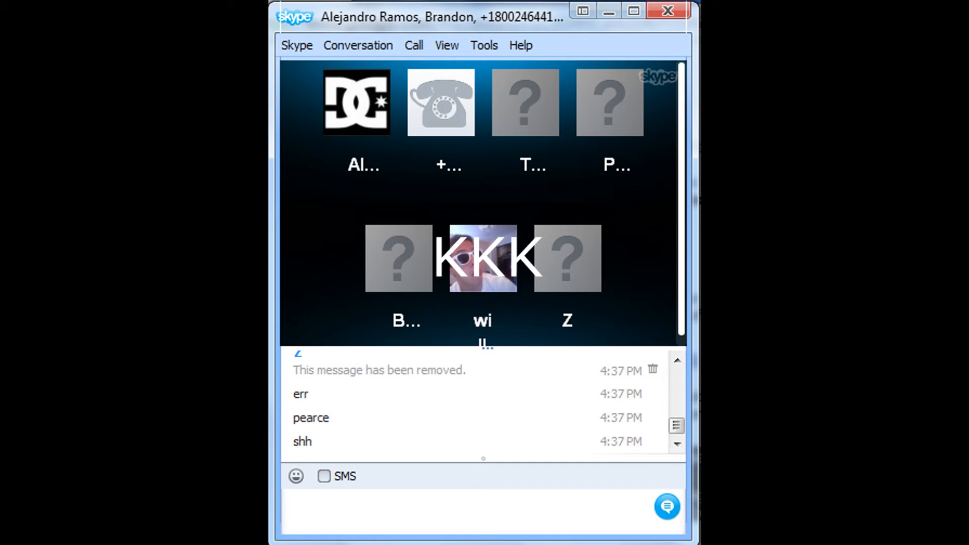
{"action": "left_click", "coordinate": [483, 258]}
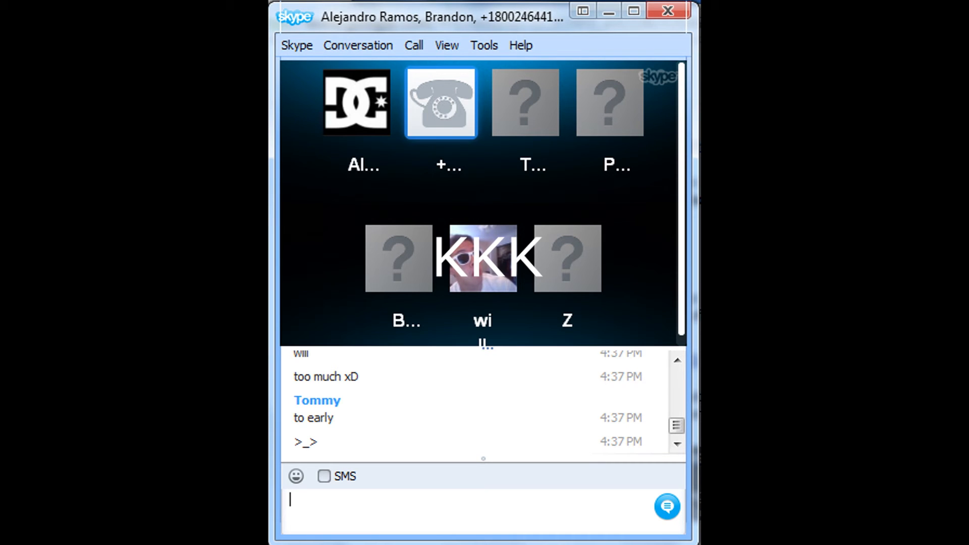
{"action": "left_click", "coordinate": [398, 258]}
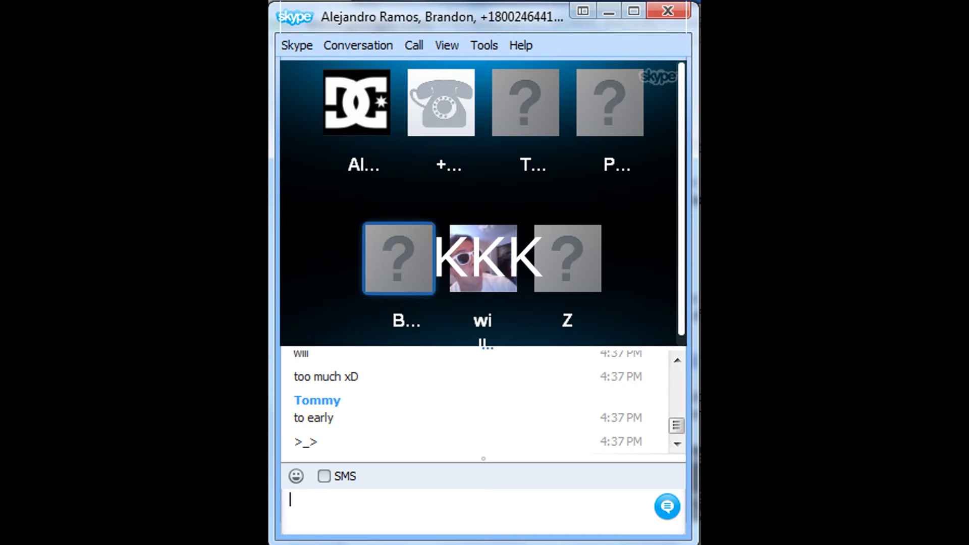
{"action": "left_click", "coordinate": [483, 258]}
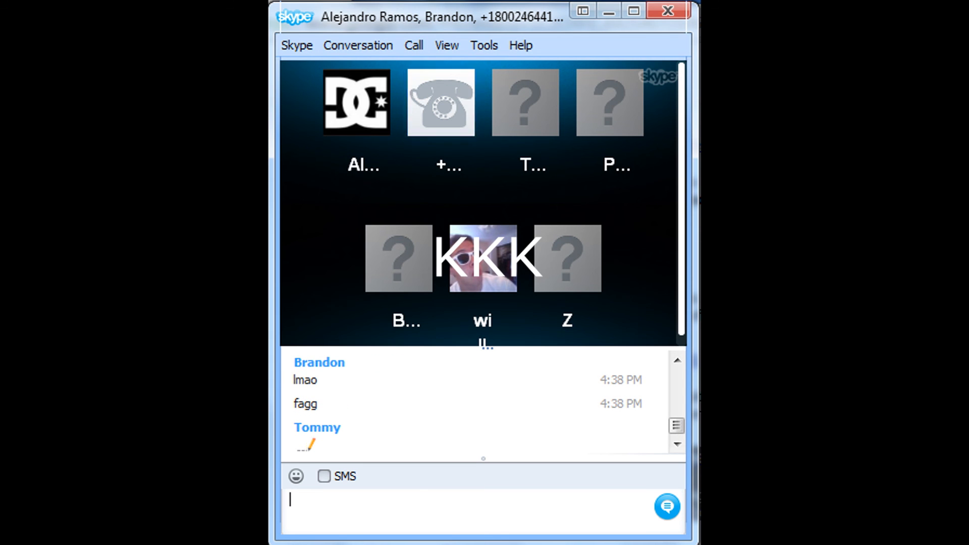
{"action": "right_click", "coordinate": [440, 102]}
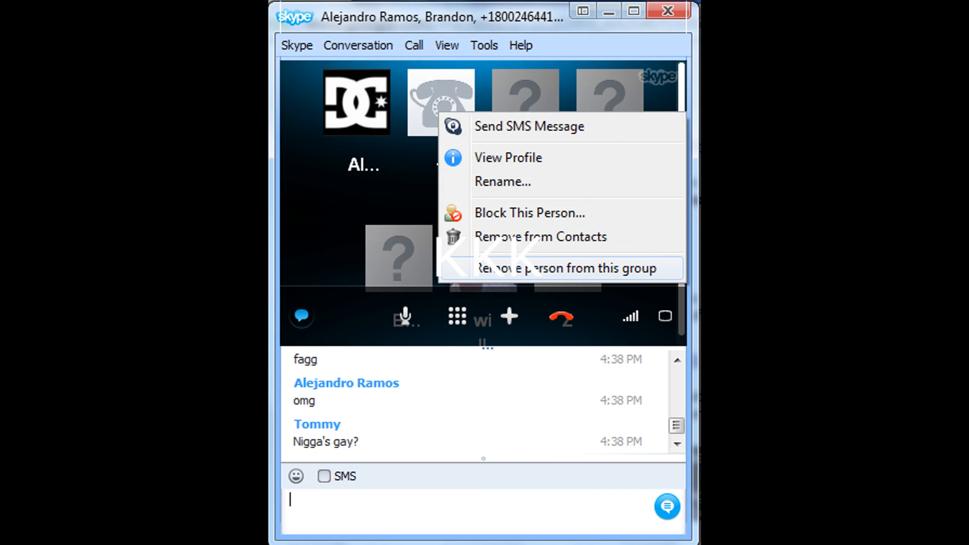